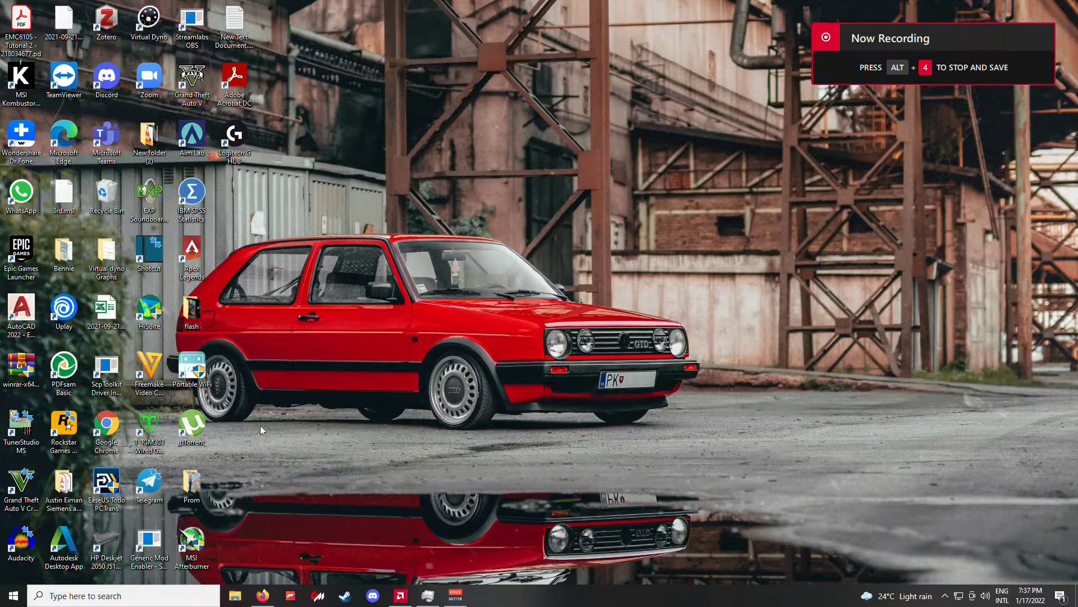
# Search 'ard' and launch Arduino IDE with a blank Mega 2560 sketch on COM4.
pyautogui.write('ard')
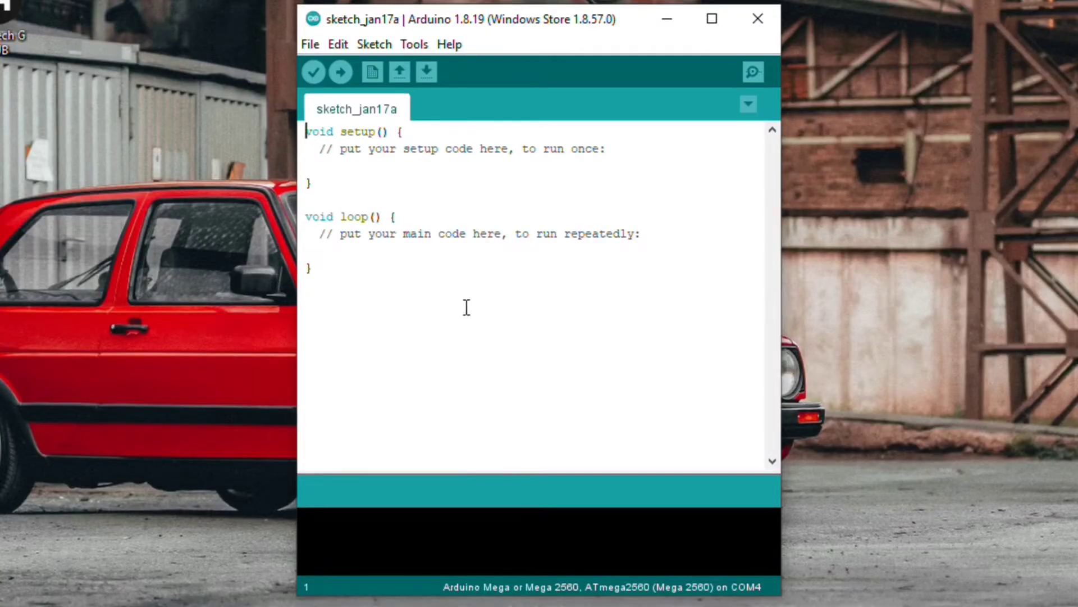
pyautogui.moveTo(411, 104)
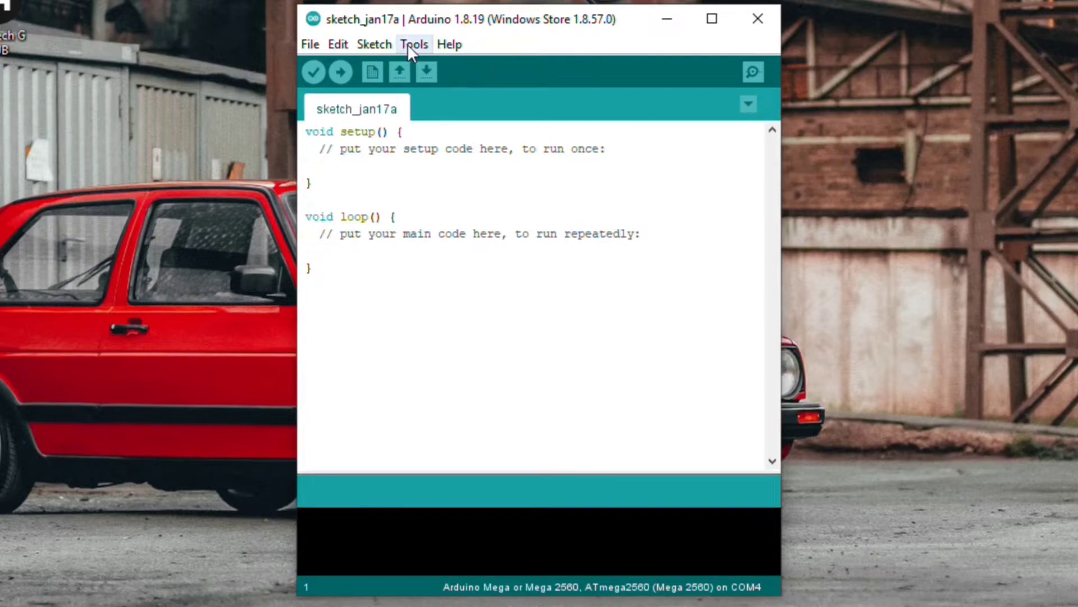
pyautogui.click(413, 43)
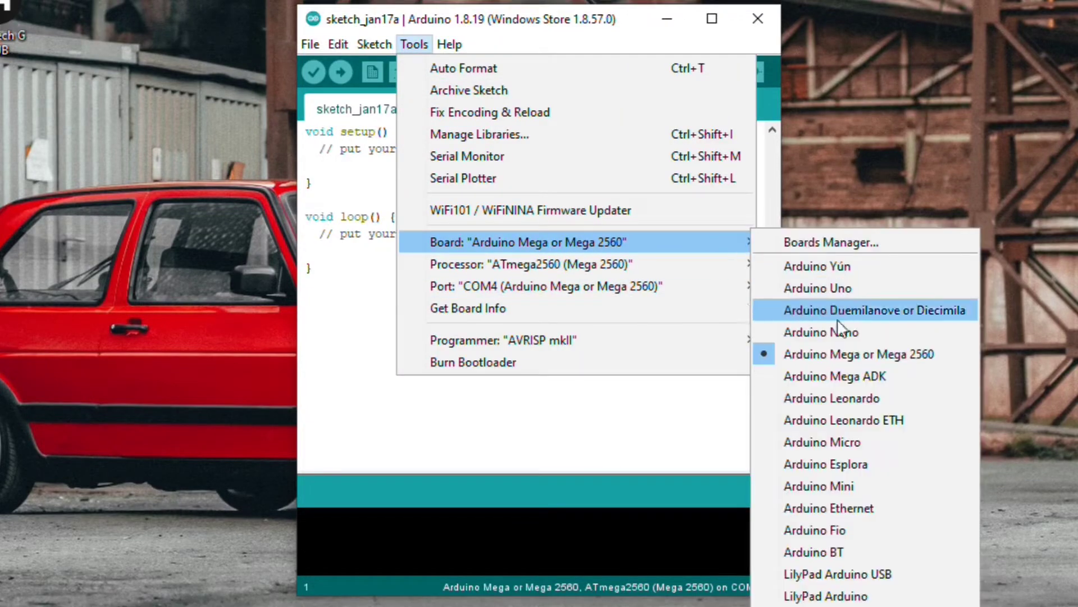
pyautogui.moveTo(699, 264)
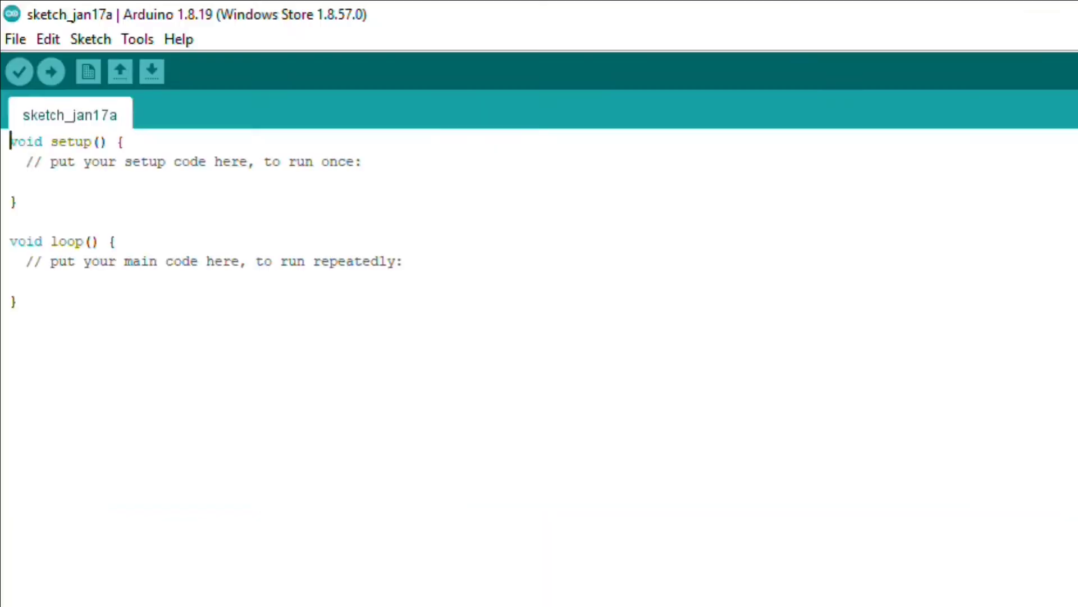
pyautogui.click(137, 39)
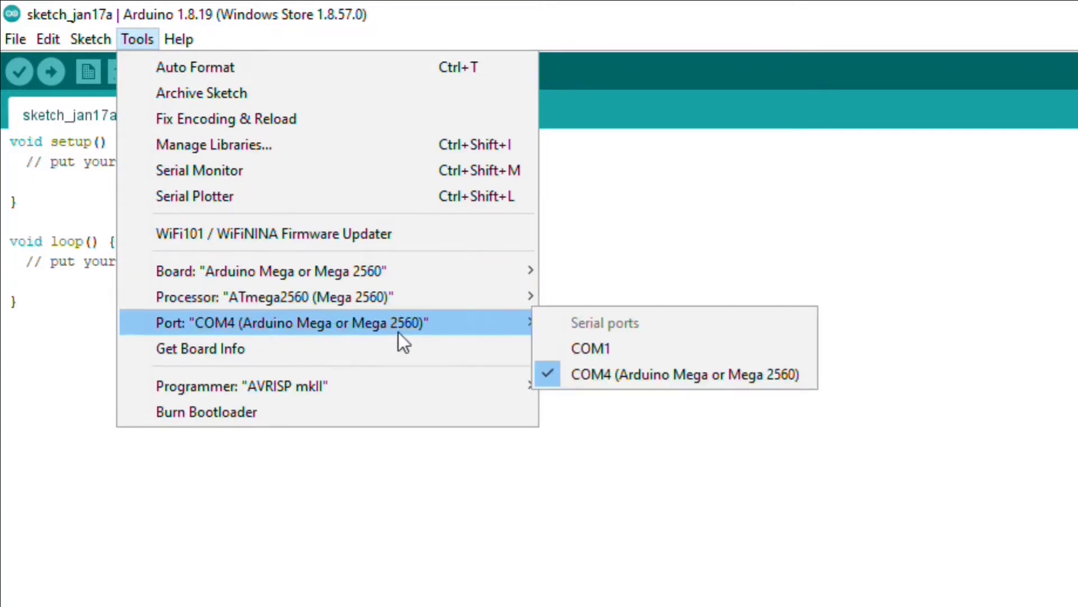
pyautogui.moveTo(678, 374)
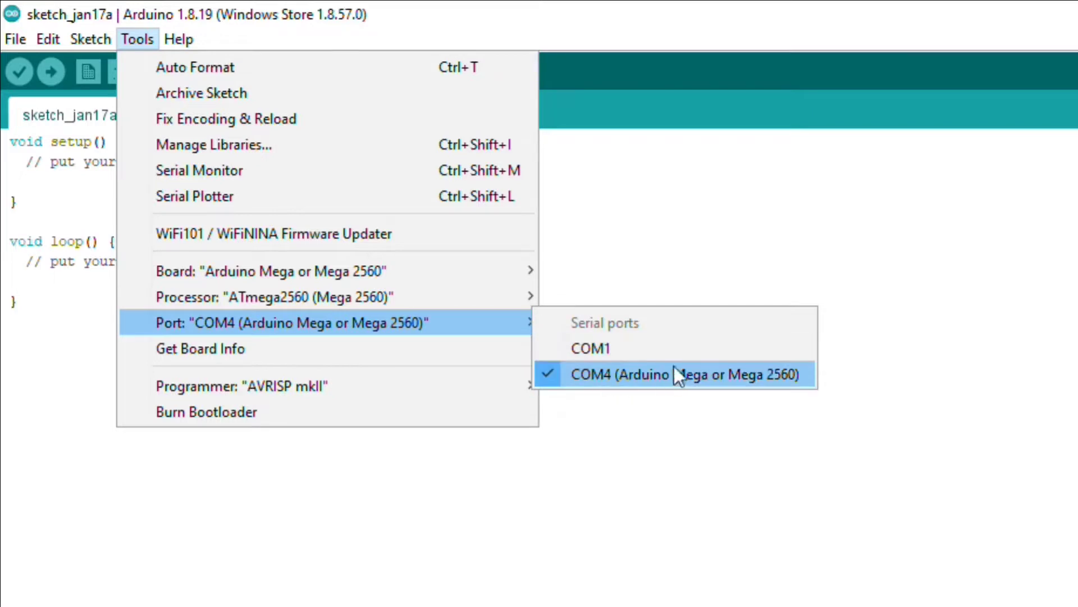
pyautogui.moveTo(650, 385)
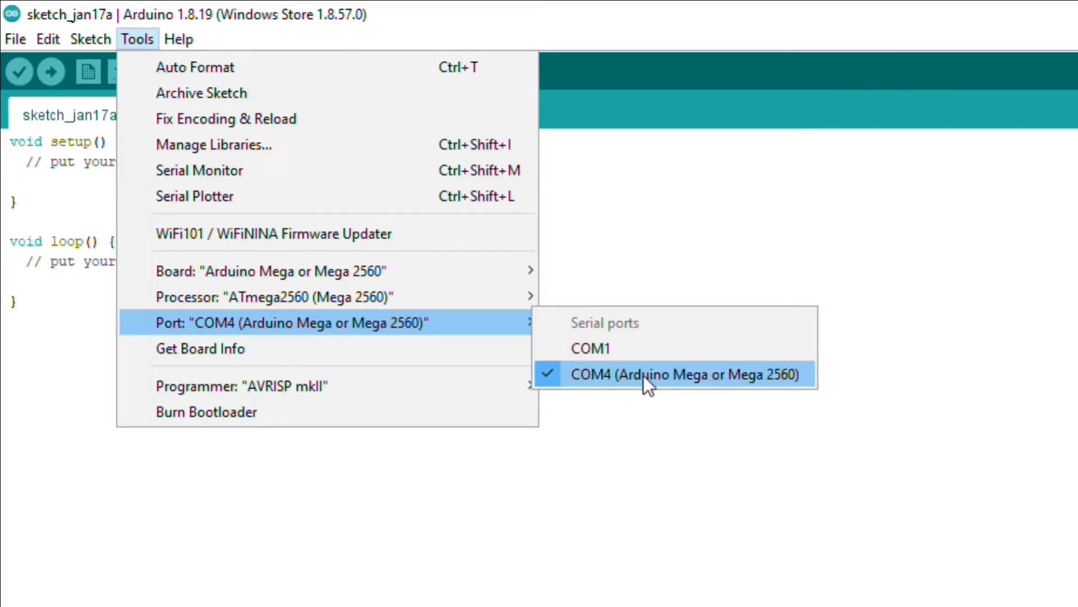
pyautogui.moveTo(402, 330)
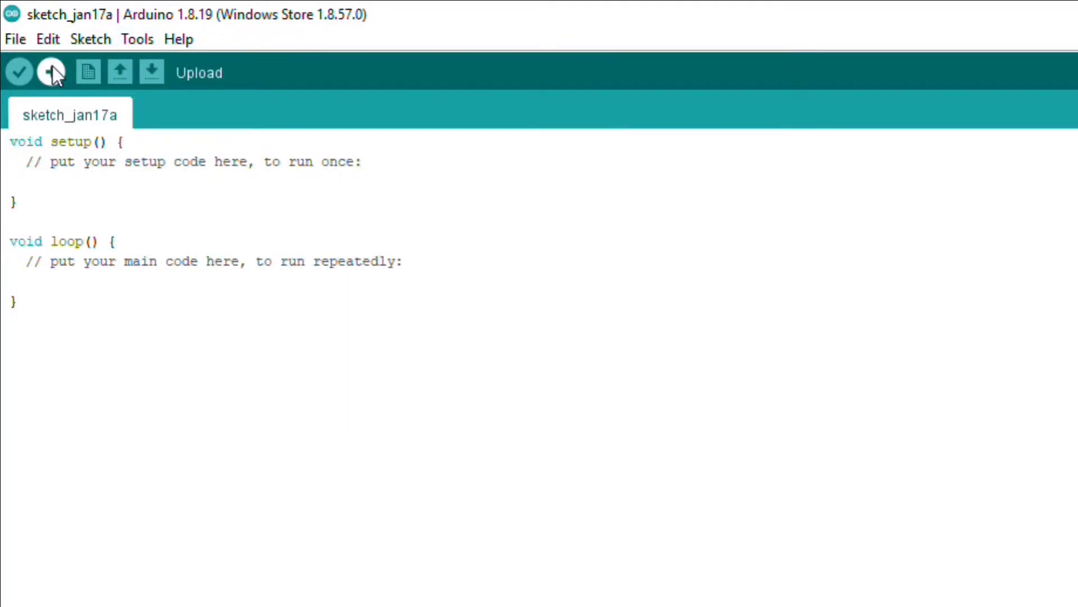
pyautogui.moveTo(237, 193)
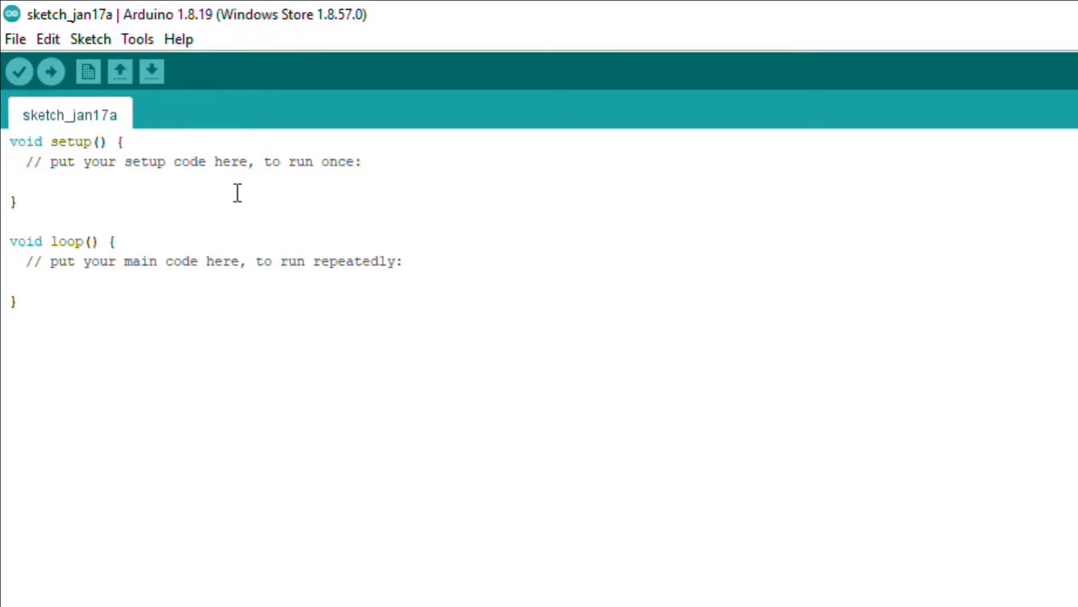
pyautogui.moveTo(51, 71)
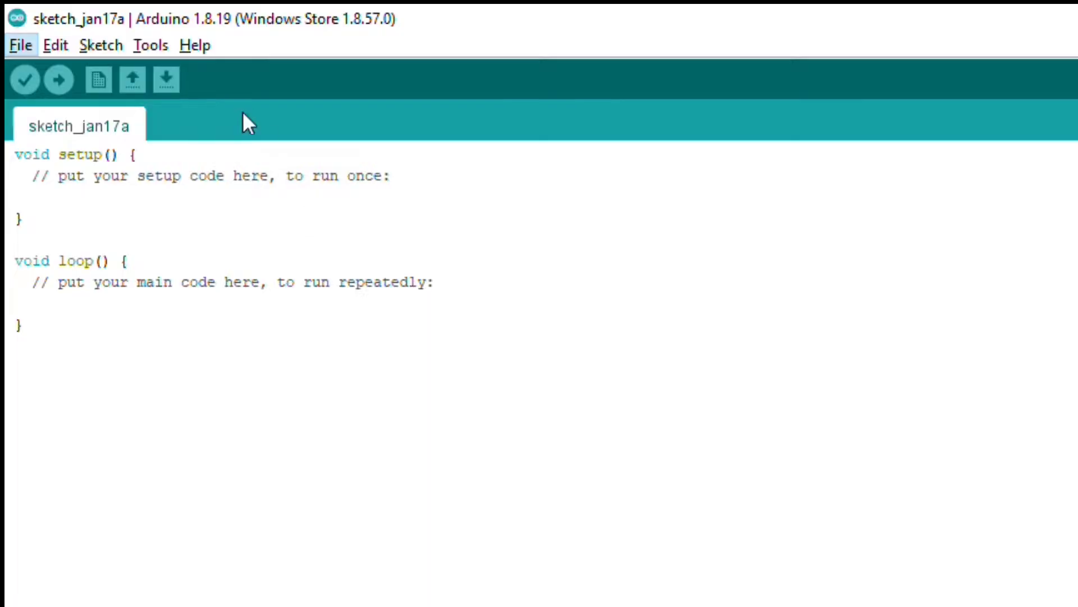
# Open the COM4 Serial Monitor, enter AT, and choose Both NL & CR line endings.
pyautogui.click(150, 45)
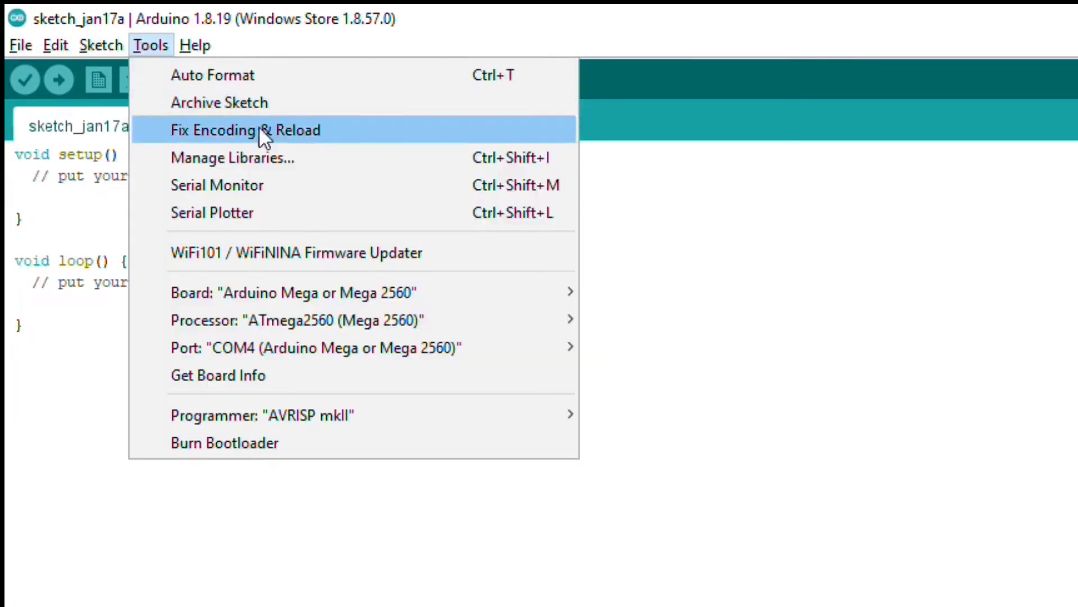
pyautogui.click(217, 185)
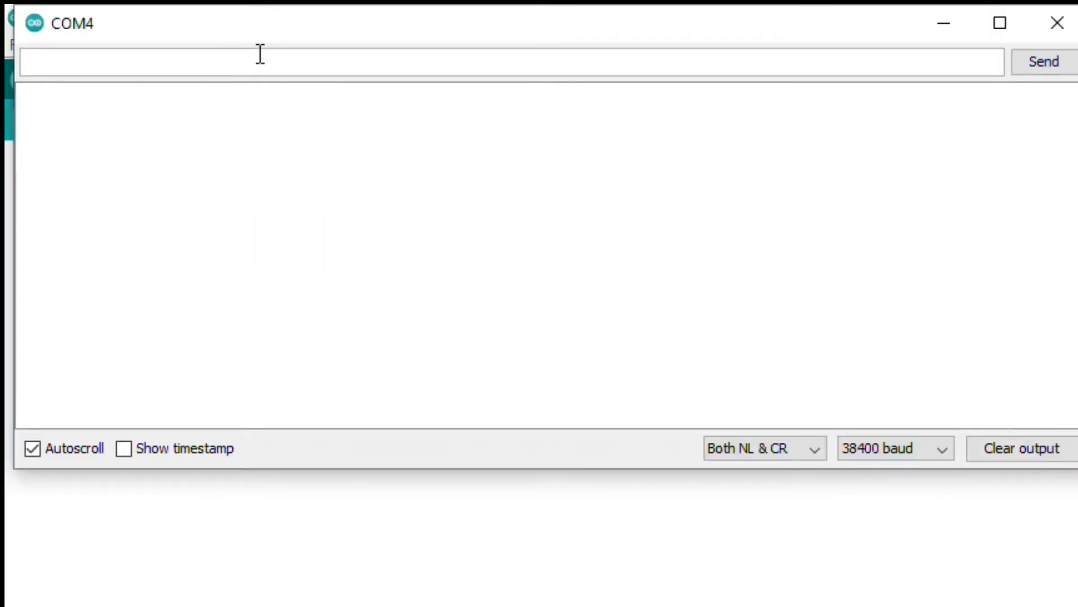
pyautogui.write('AT')
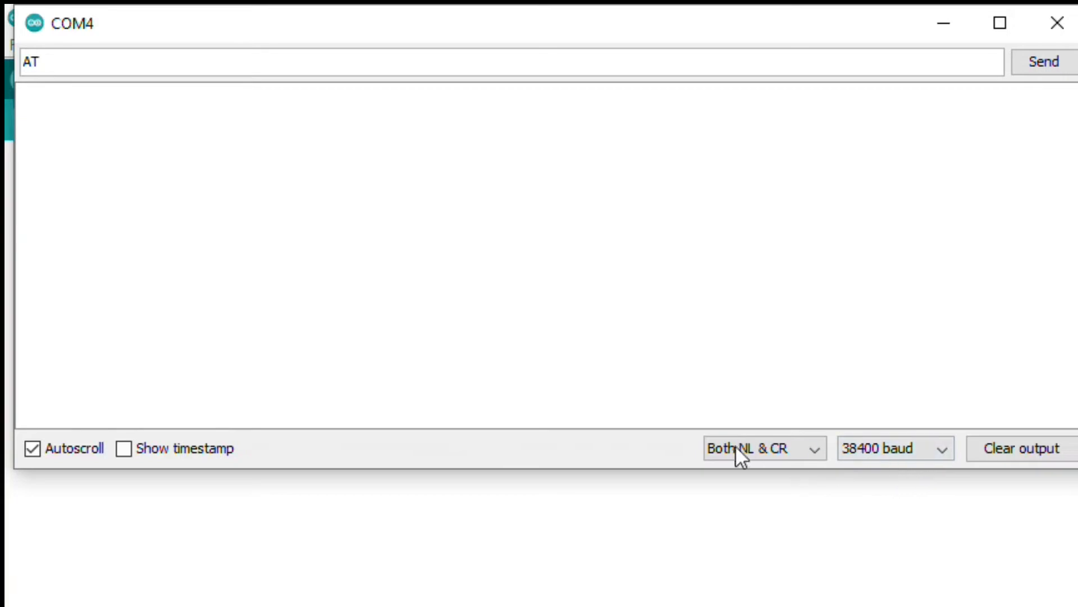
pyautogui.click(756, 448)
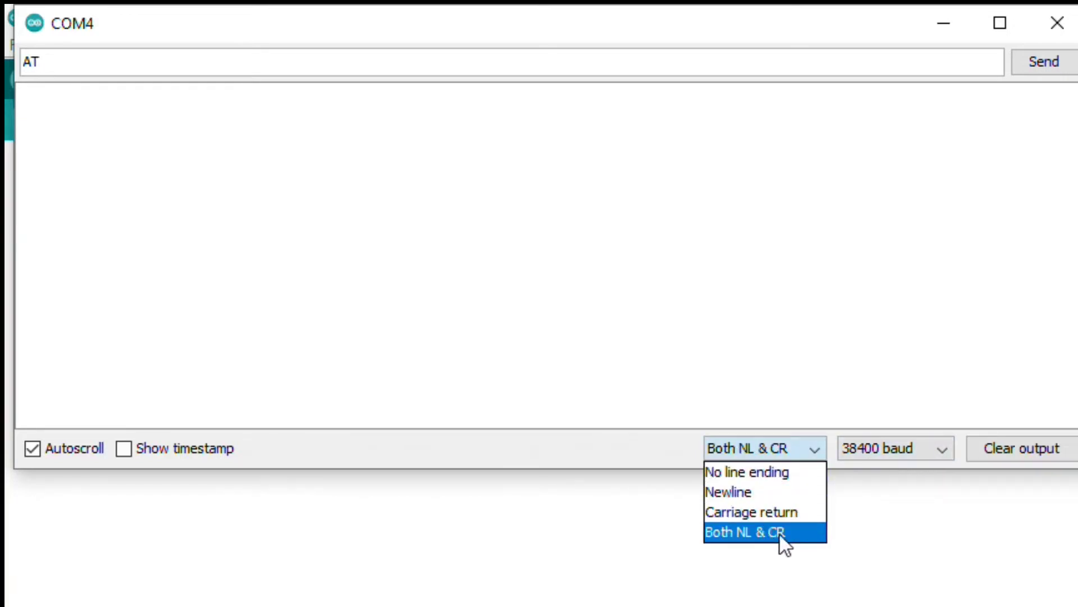
pyautogui.click(748, 531)
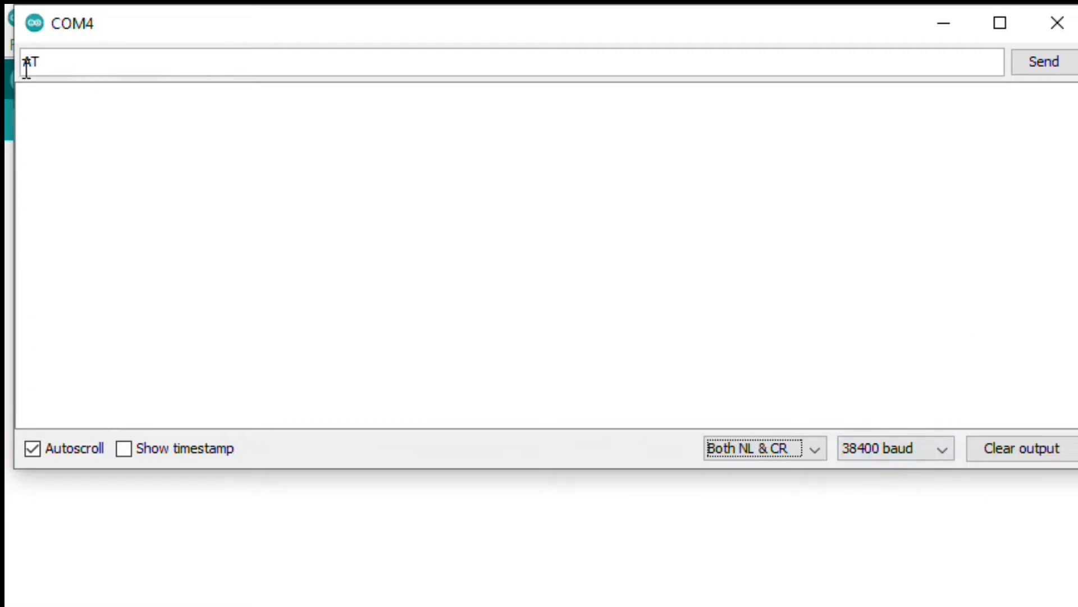
# Send AT, then resend it after ERROR:(0) until the module answers OK.
pyautogui.click(1042, 61)
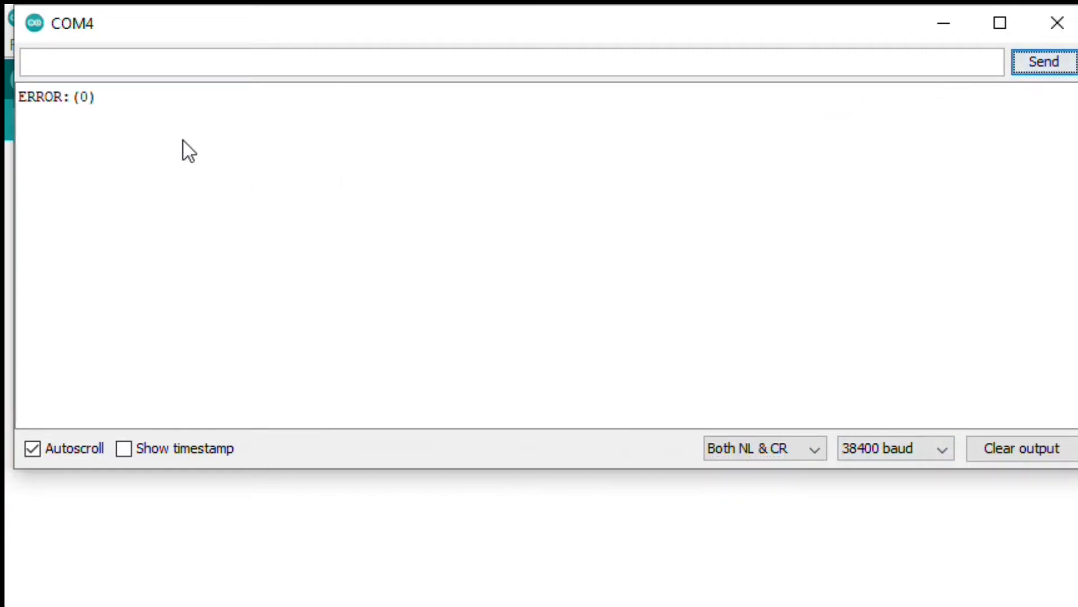
pyautogui.moveTo(151, 179)
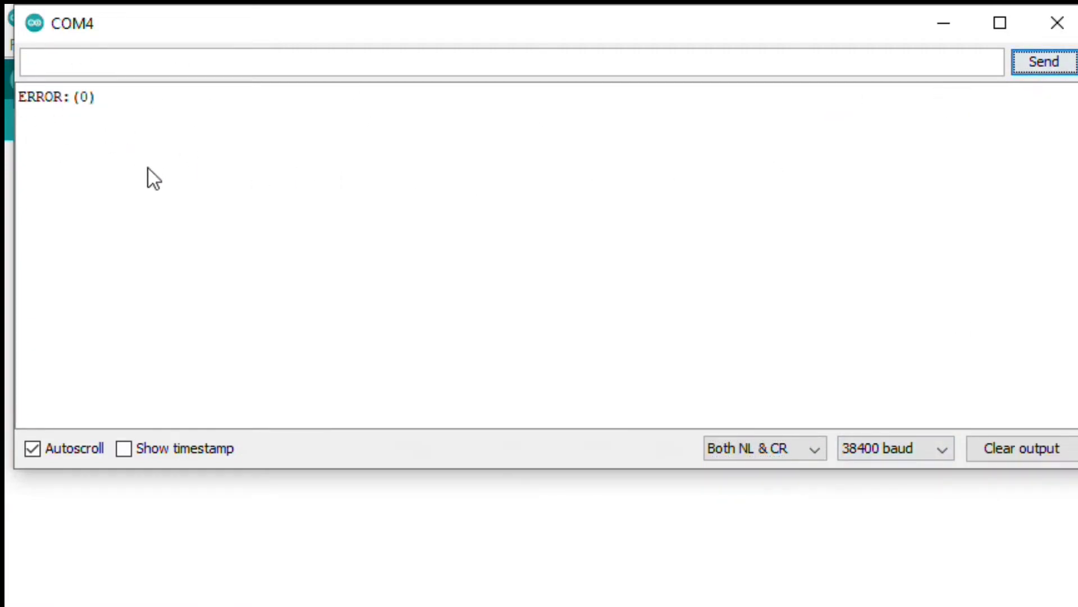
pyautogui.write('A')
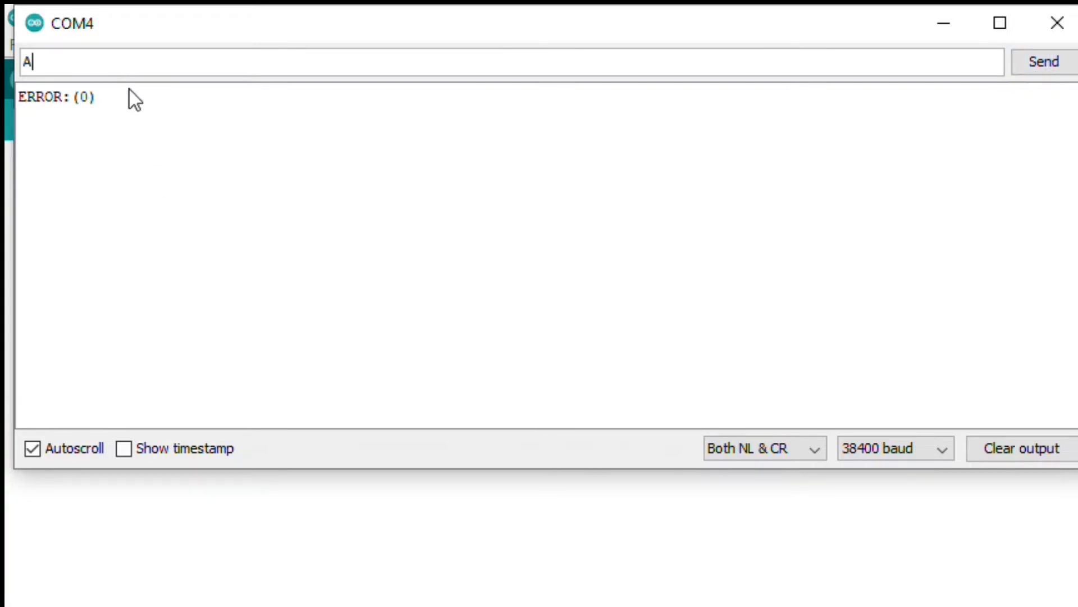
pyautogui.click(1044, 61)
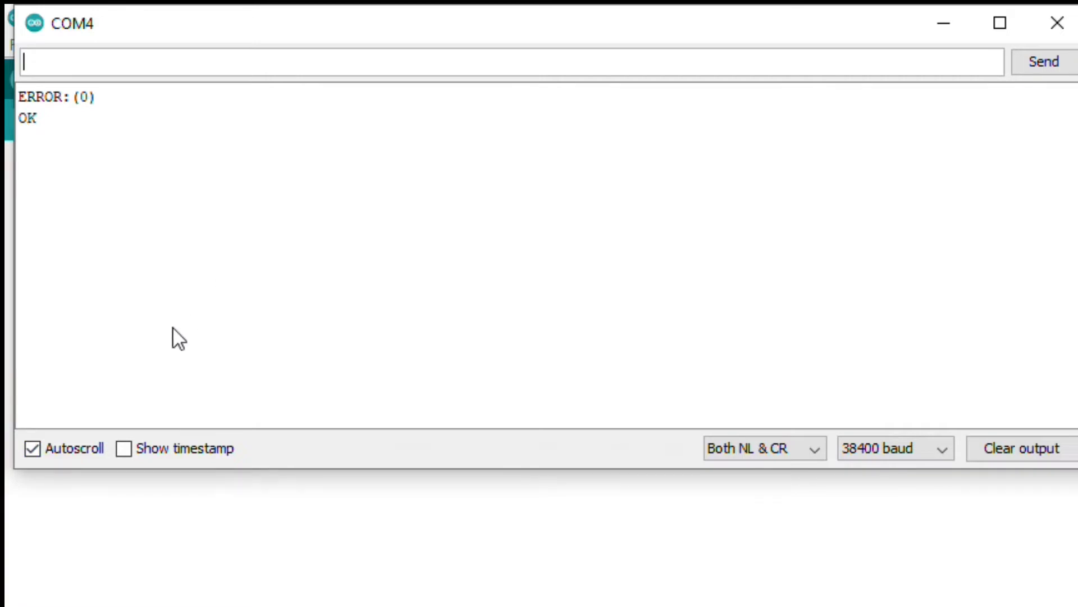
pyautogui.moveTo(182, 392)
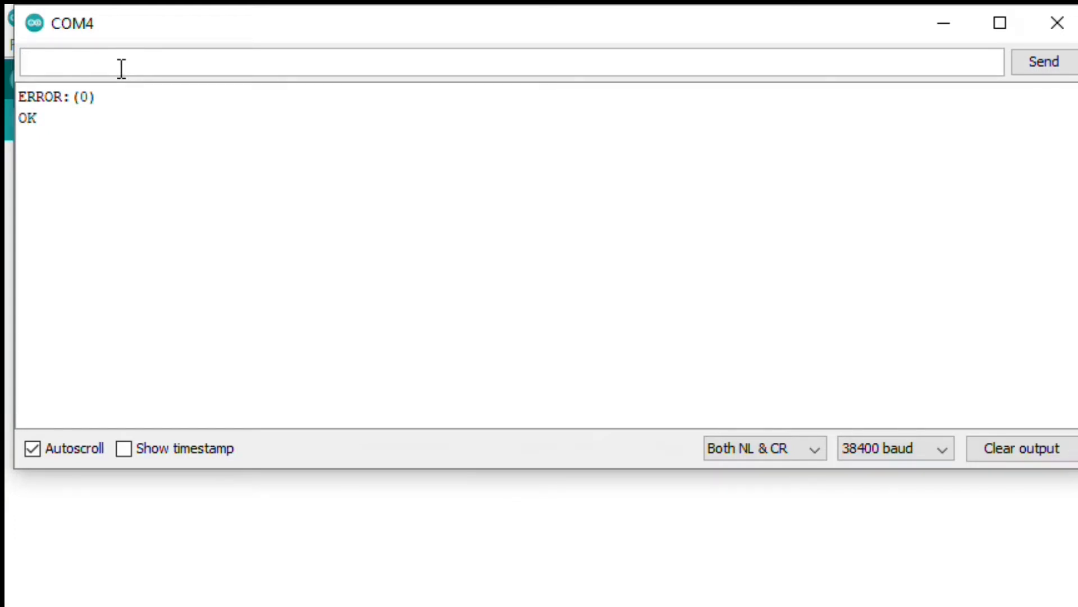
# Send AT+NAME=SPEEDUINO from the Serial Monitor and get the module's OK reply.
pyautogui.write('AT')
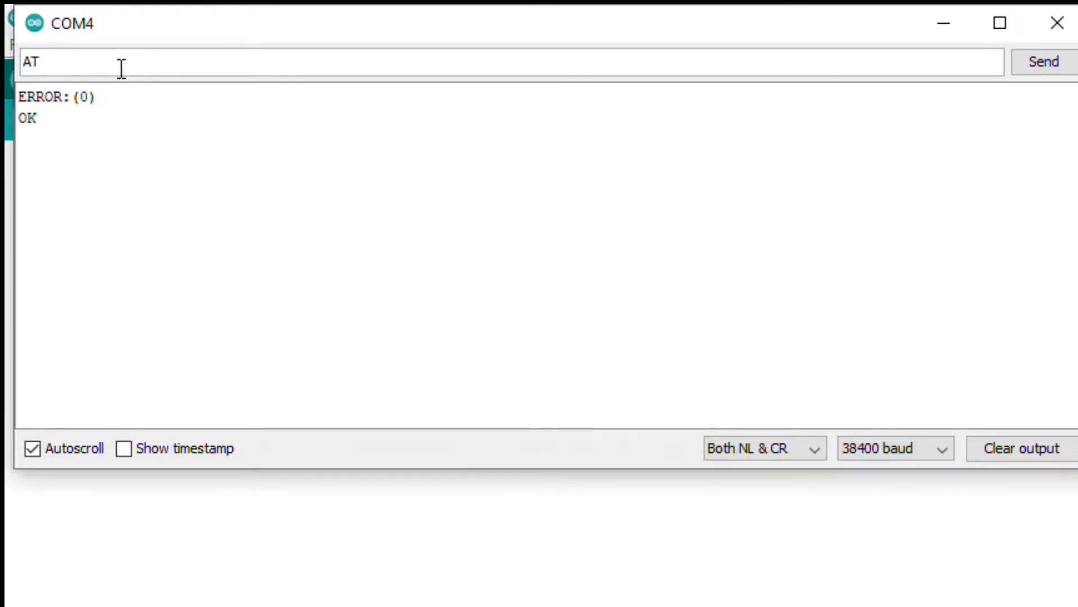
pyautogui.write('+')
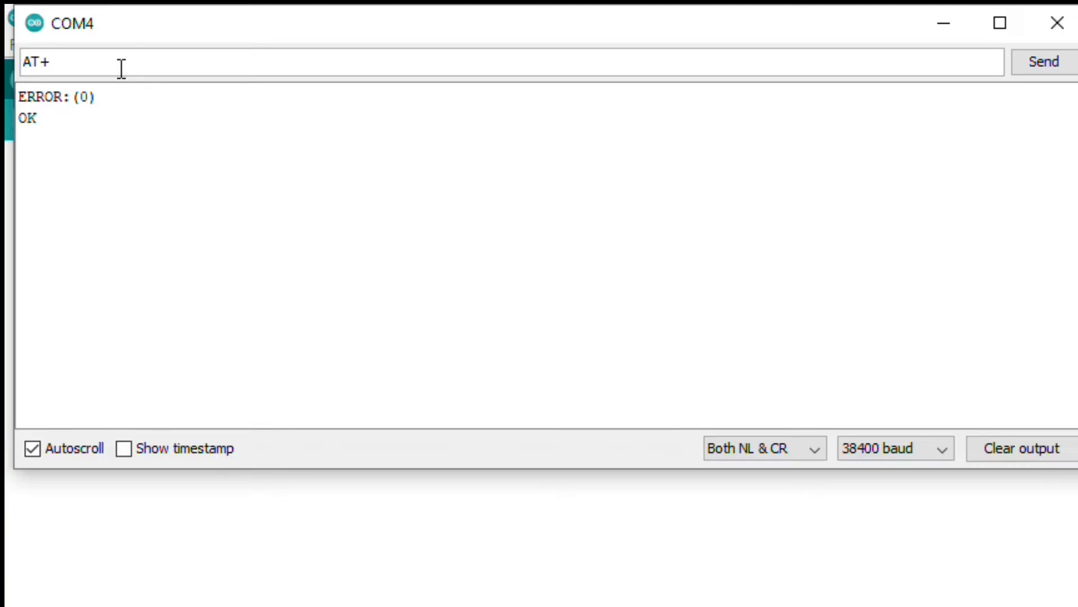
pyautogui.write('NAME=')
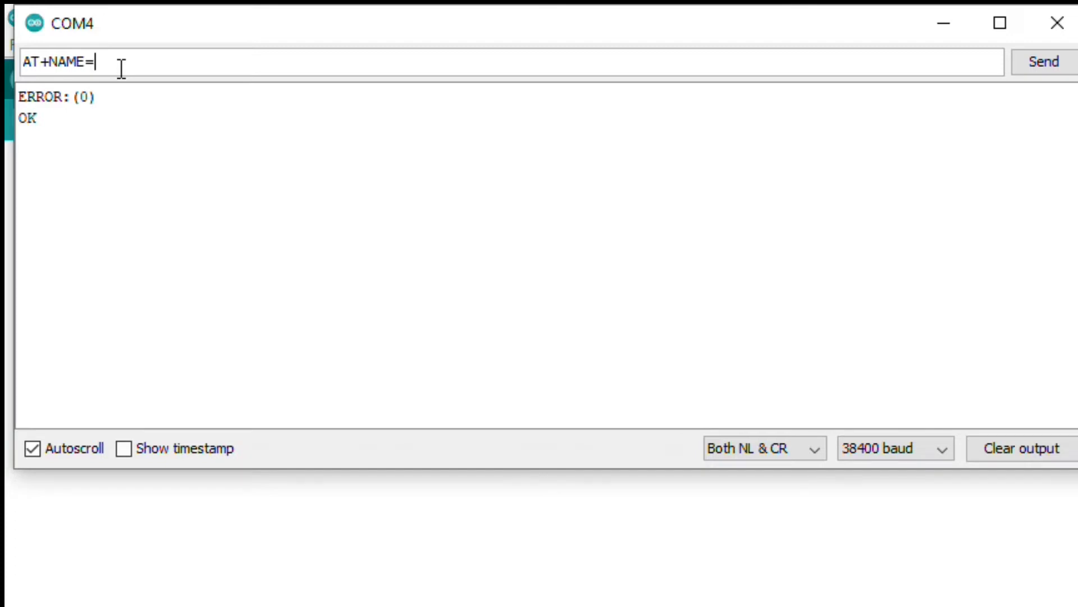
pyautogui.write('SPEEDU')
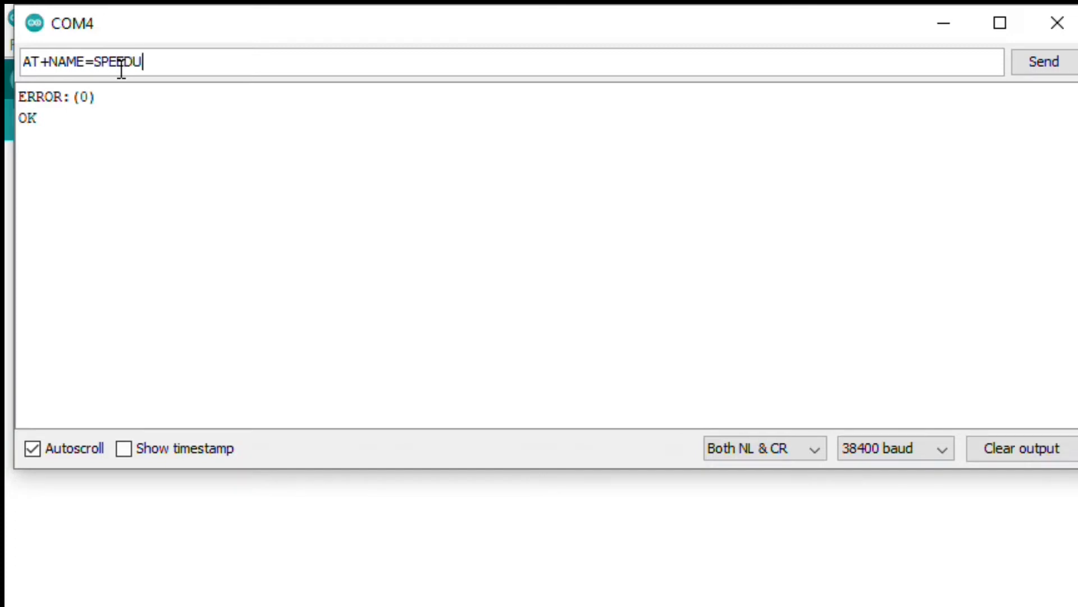
pyautogui.write('INO')
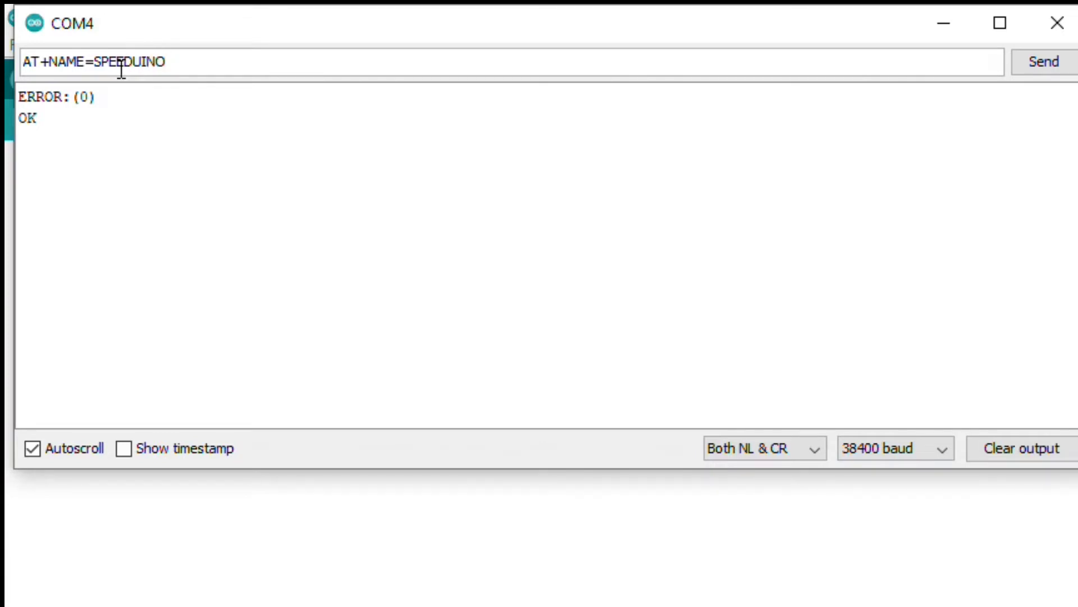
pyautogui.click(1043, 61)
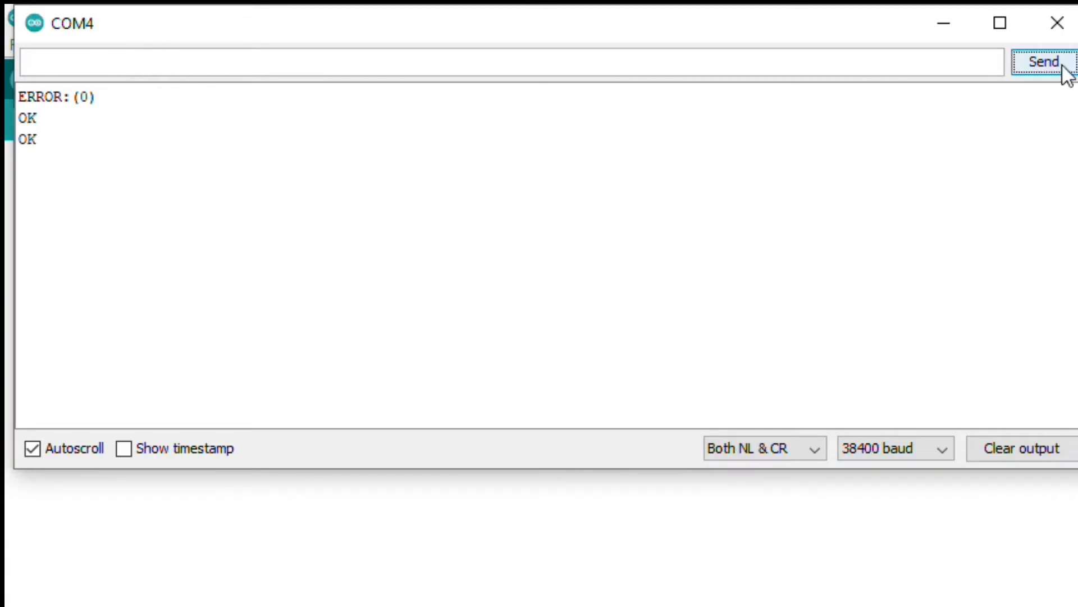
pyautogui.moveTo(156, 385)
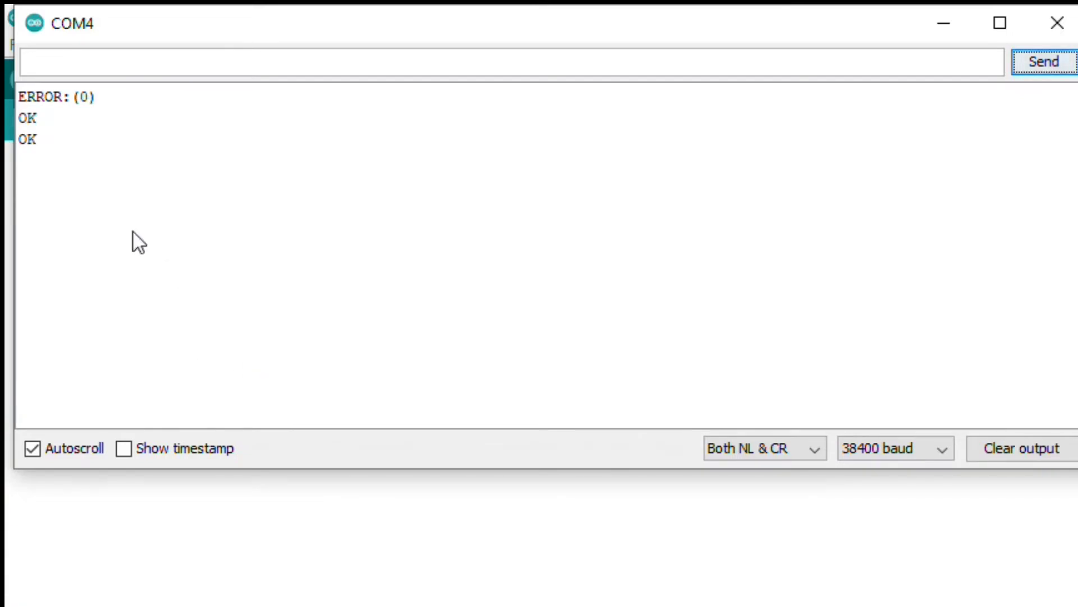
pyautogui.write('AT')
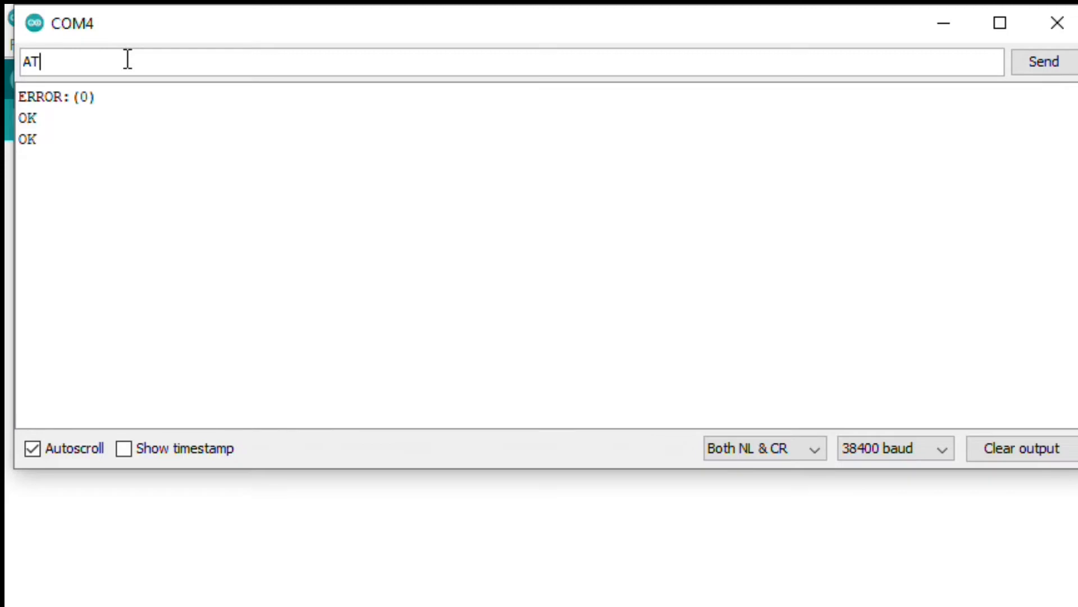
pyautogui.write('+PS')
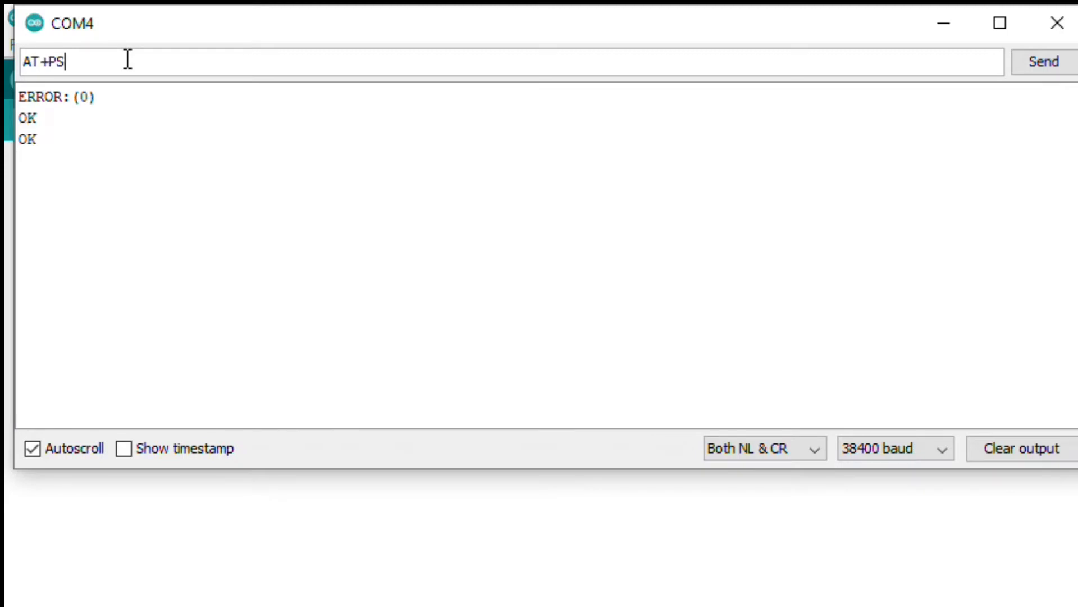
pyautogui.write('WD')
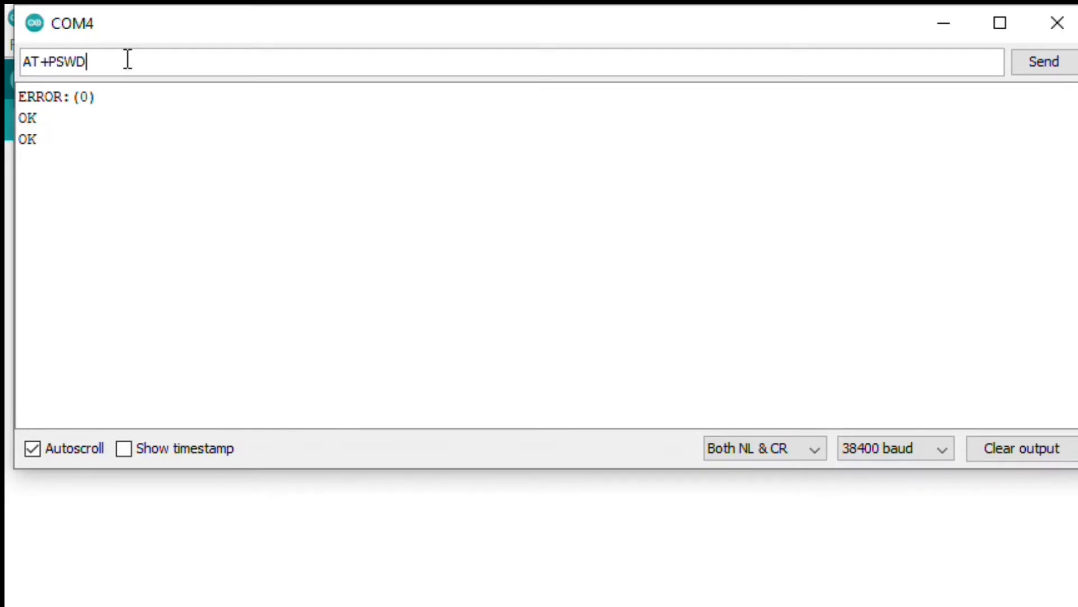
pyautogui.write('=')
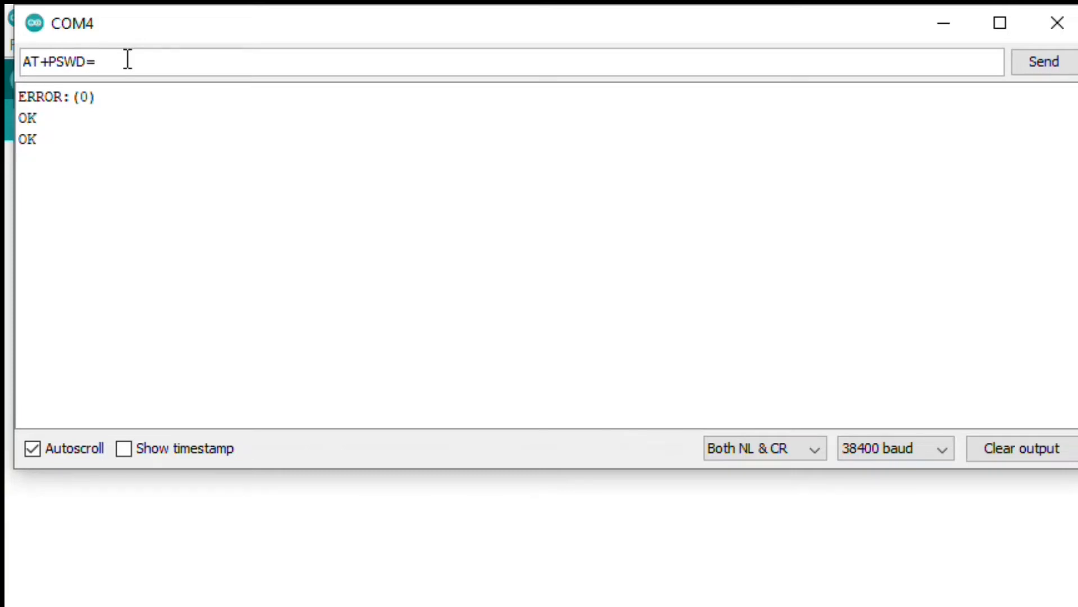
pyautogui.write('""')
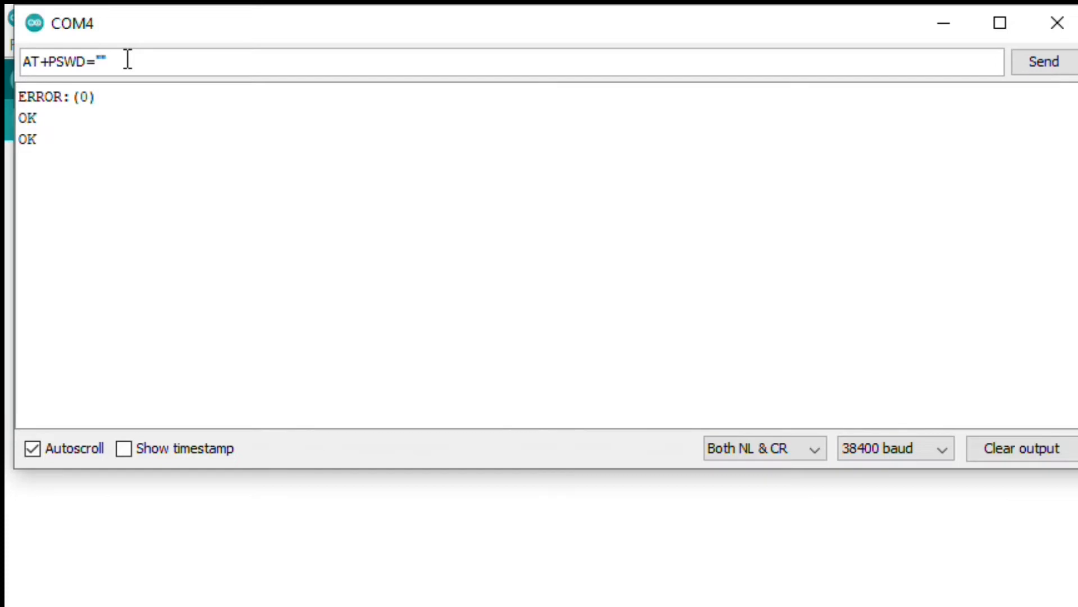
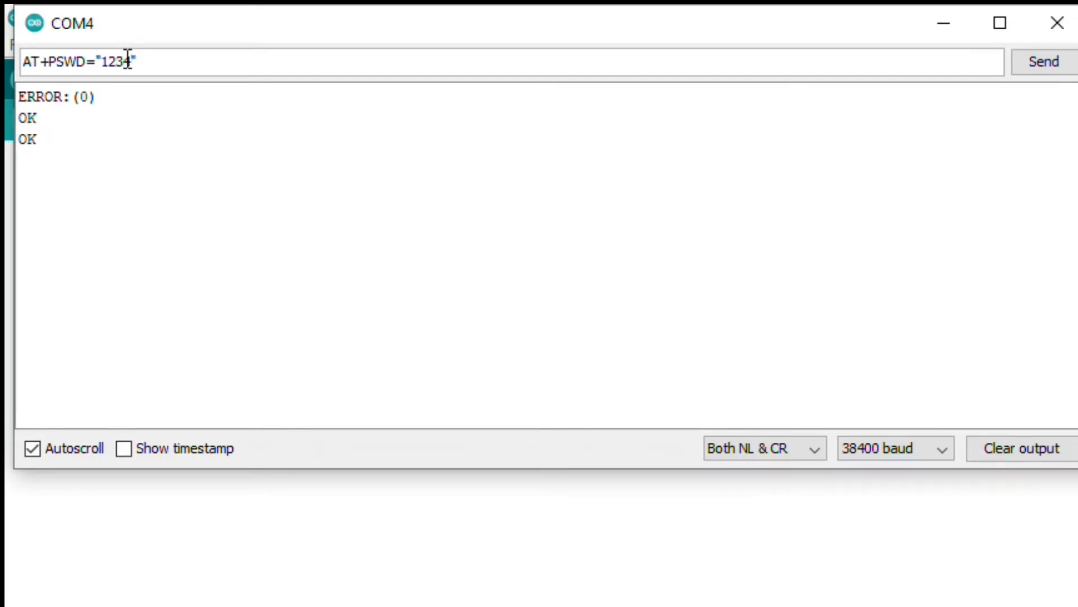
pyautogui.click(1042, 61)
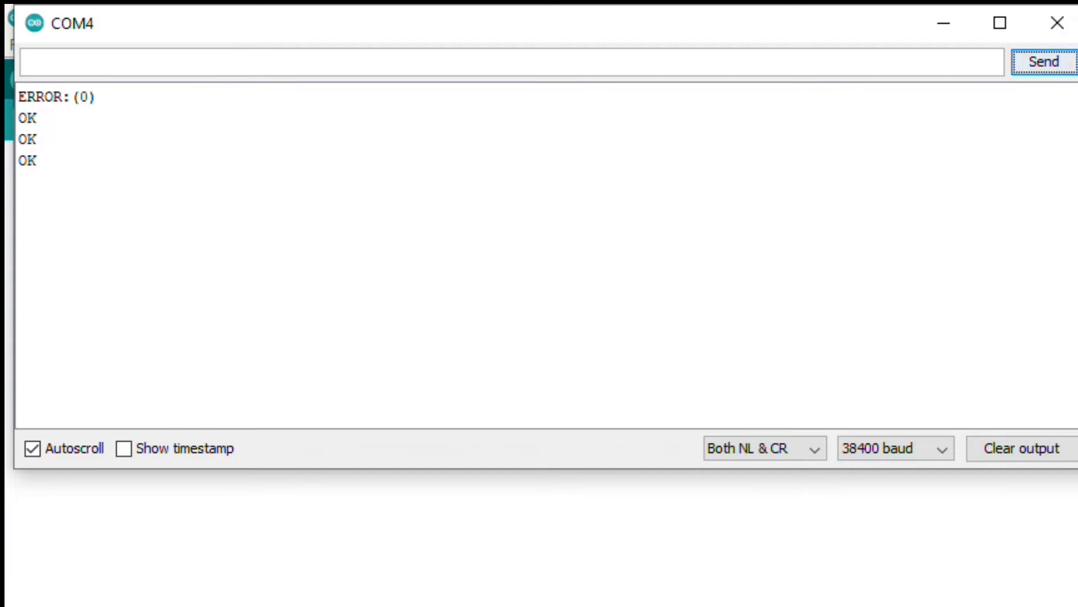
pyautogui.moveTo(401, 336)
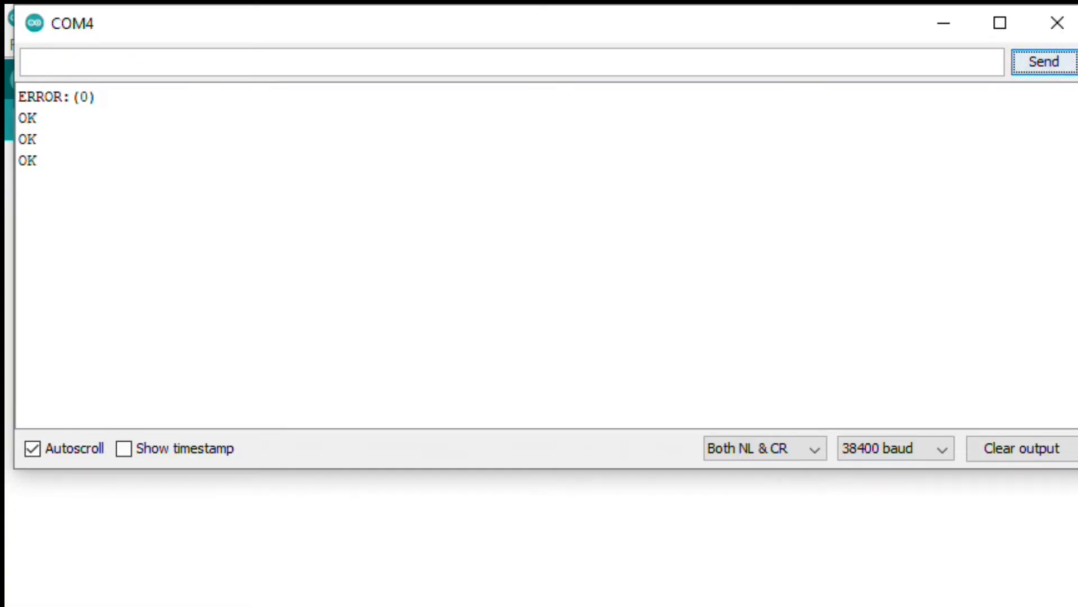
pyautogui.moveTo(7, 344)
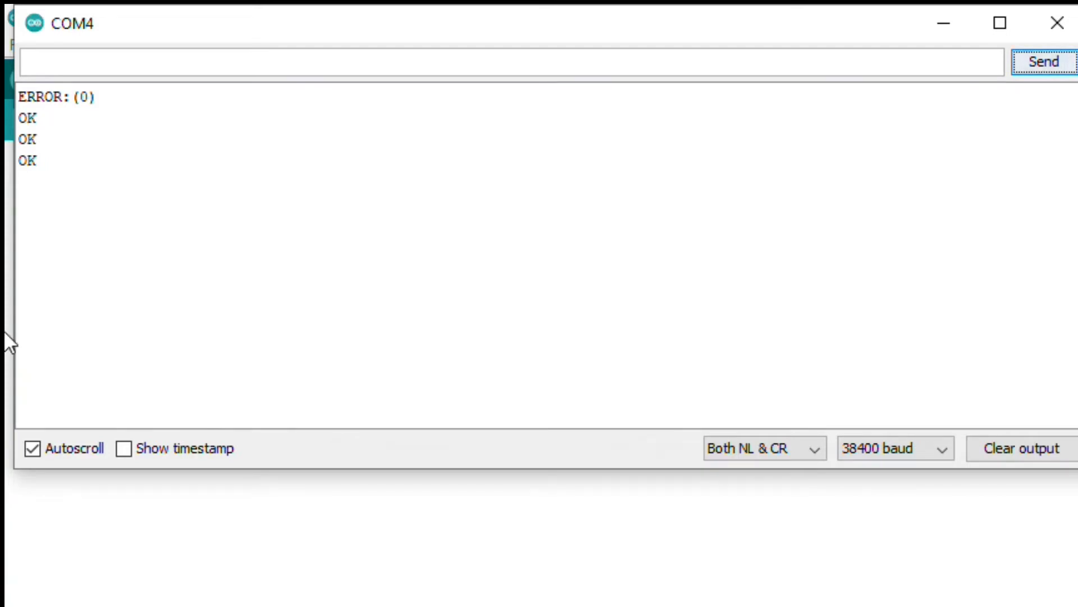
# Type AT+UART=115200,0,0 into the Serial Monitor input without sending it.
pyautogui.write('AT+')
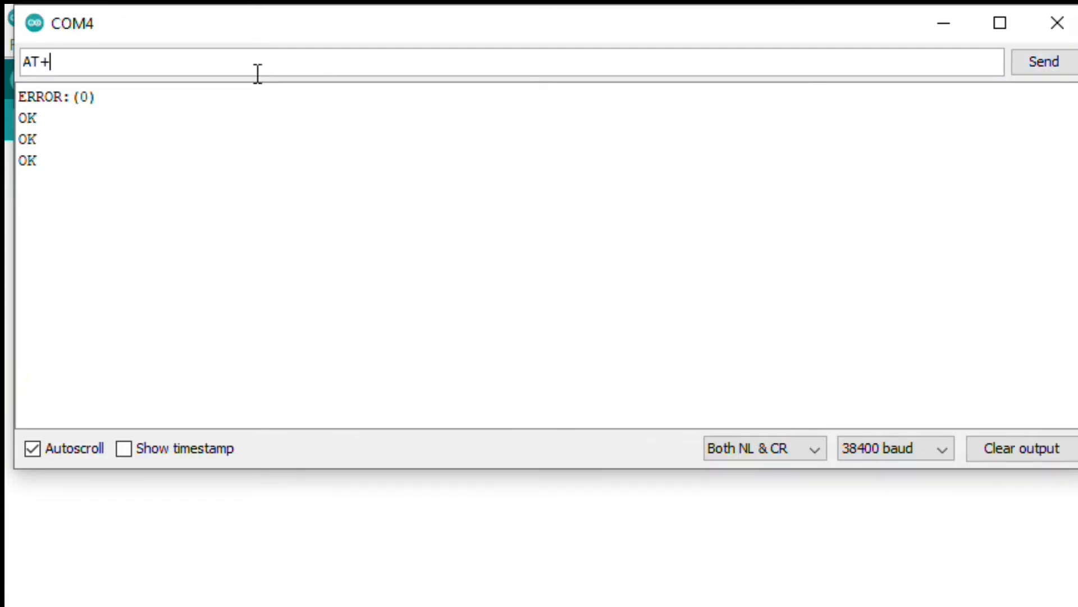
pyautogui.write('UA')
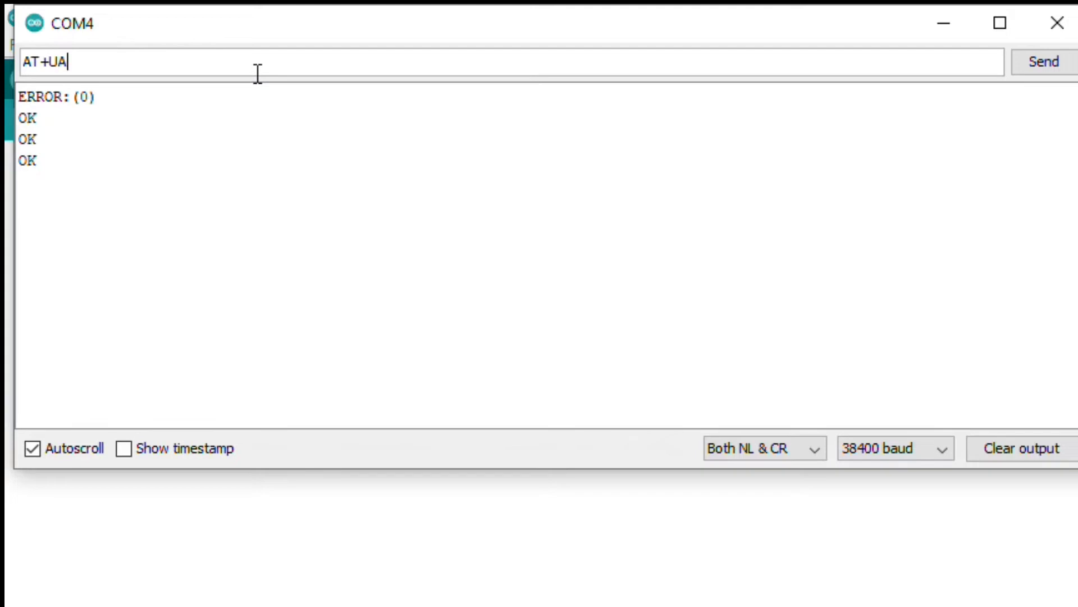
pyautogui.write('RT')
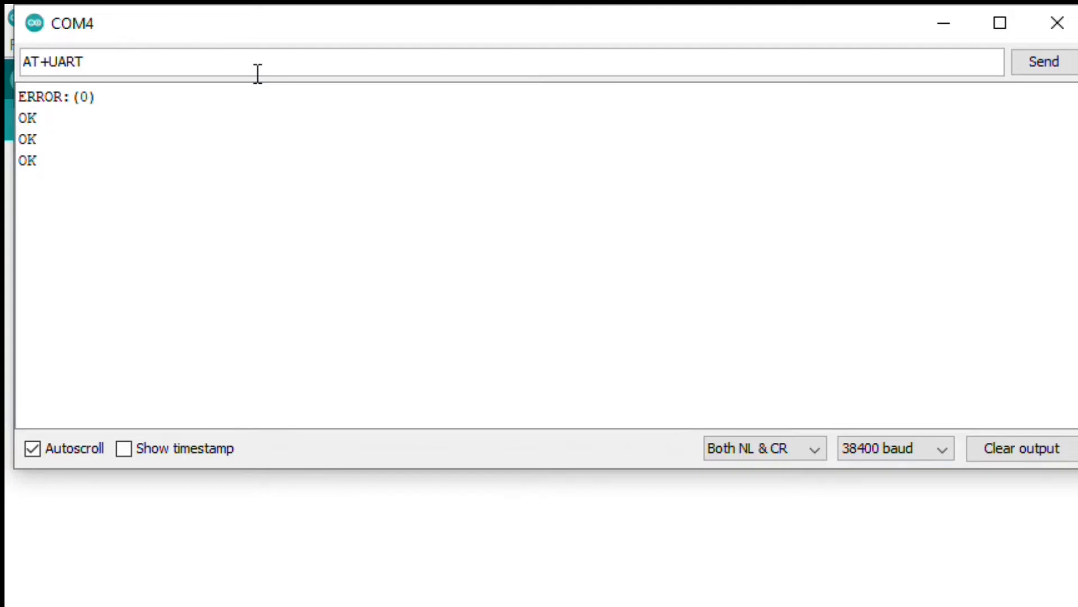
pyautogui.write('=')
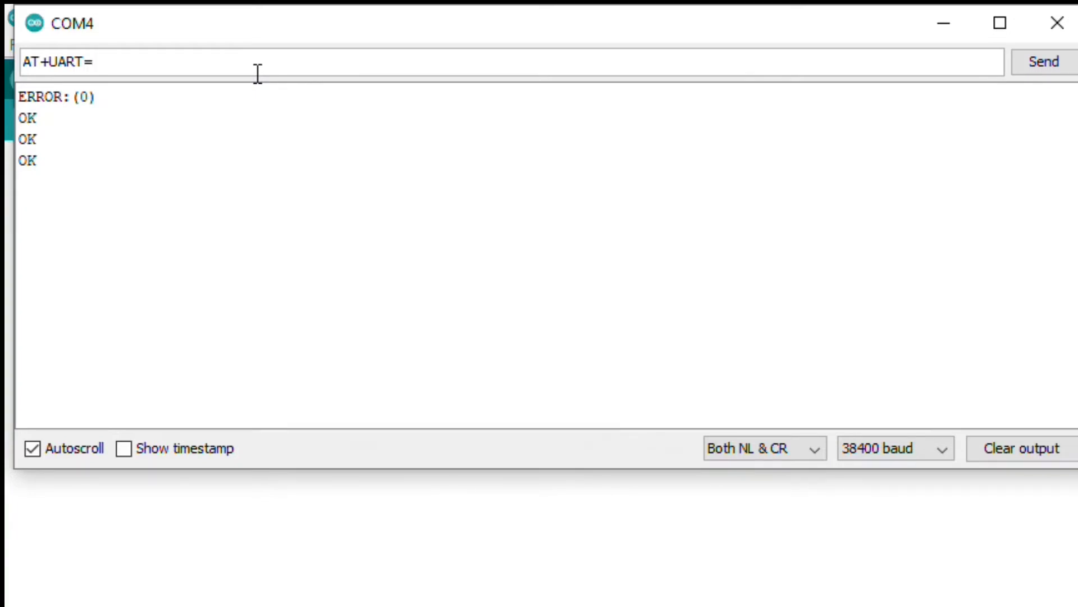
pyautogui.write('115')
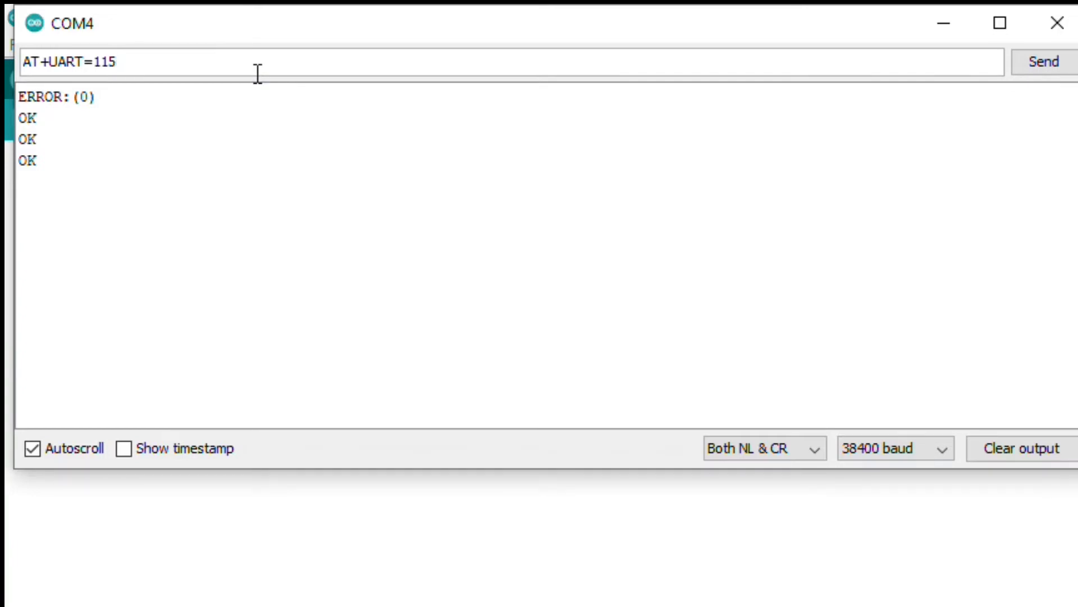
pyautogui.write('200')
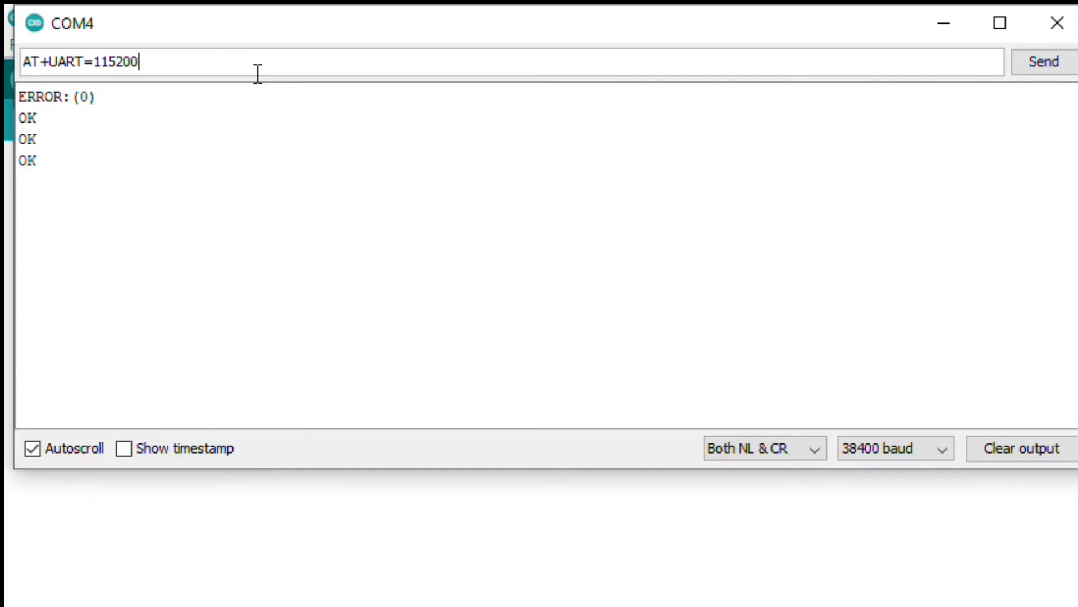
pyautogui.write(',0,0')
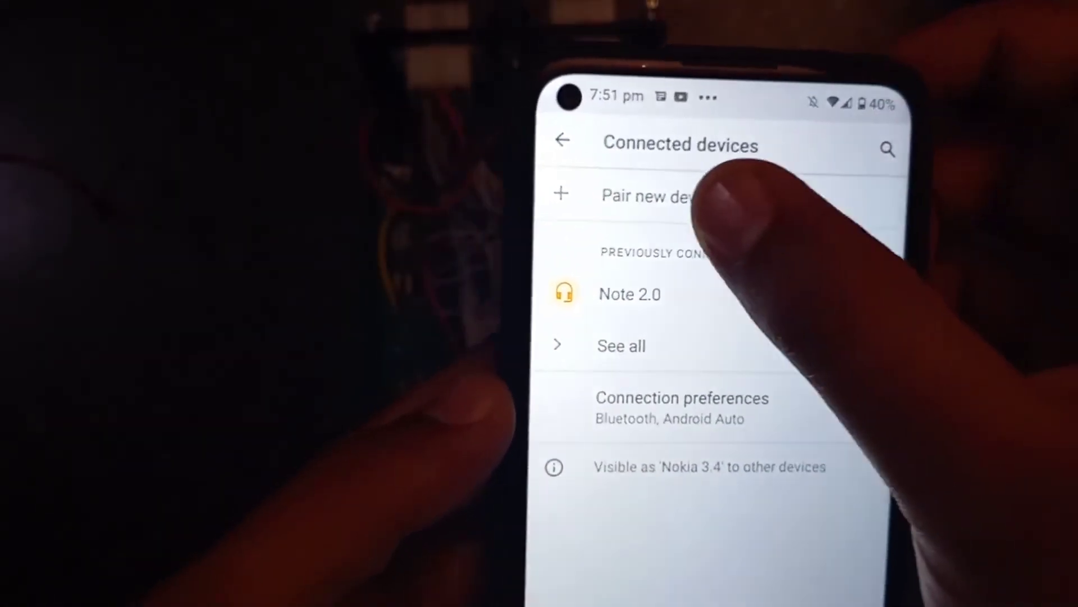
pyautogui.click(647, 196)
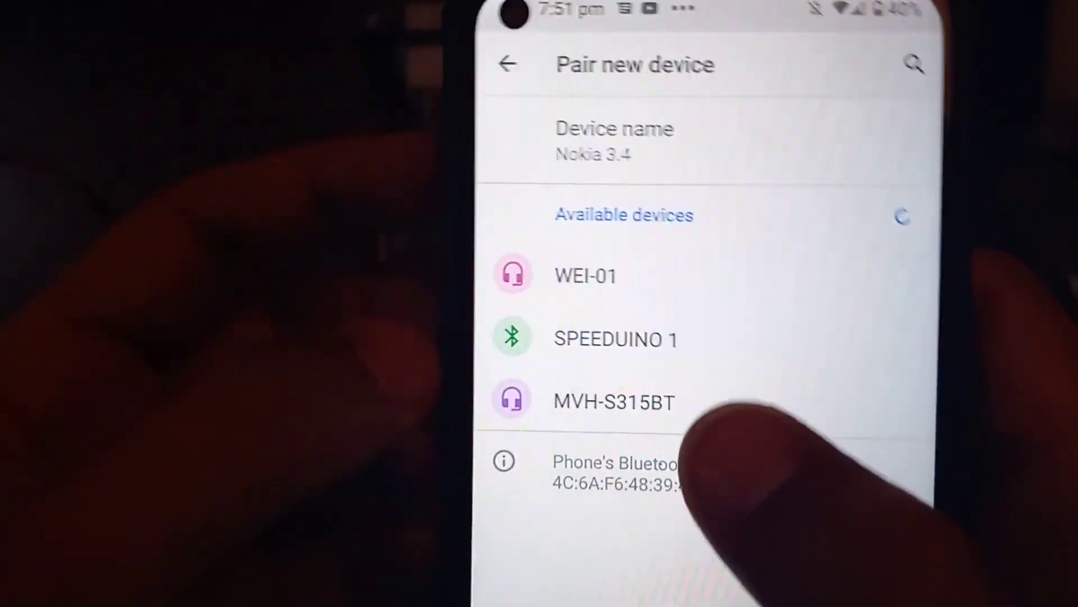
pyautogui.click(614, 338)
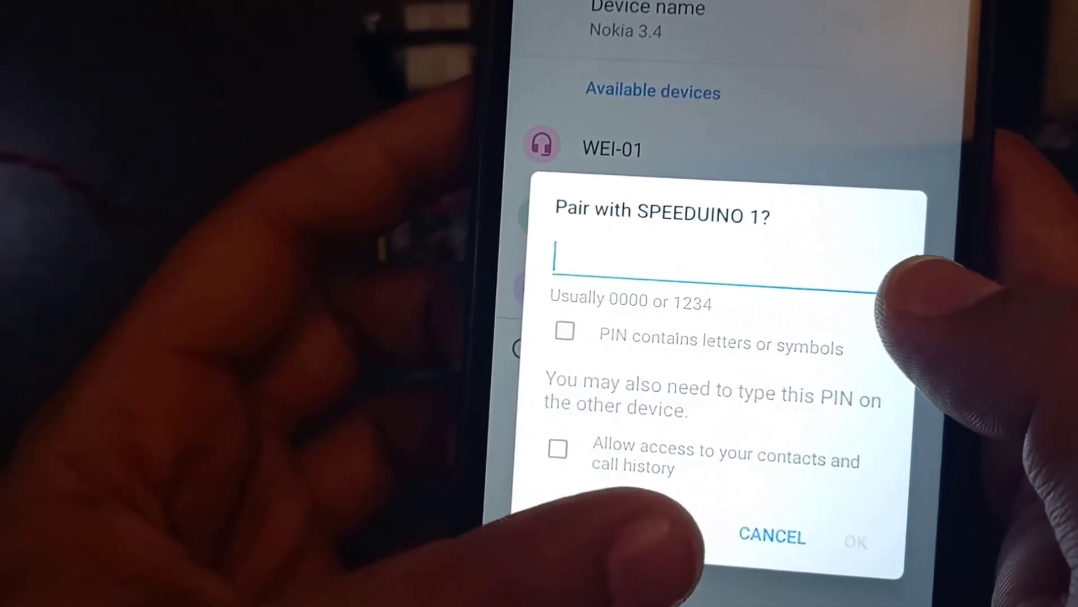
pyautogui.click(715, 261)
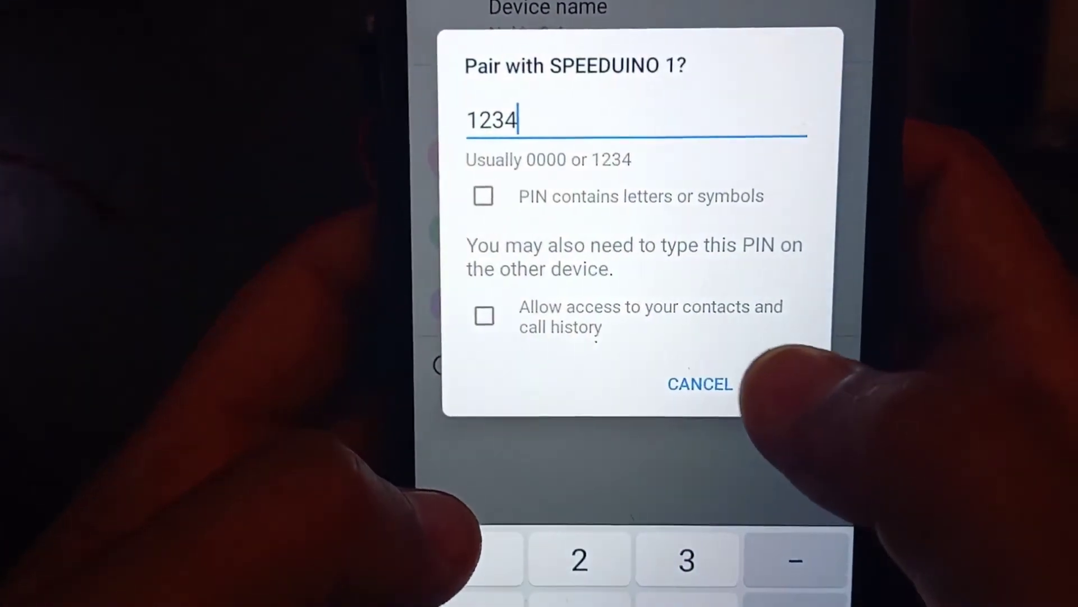
pyautogui.click(699, 384)
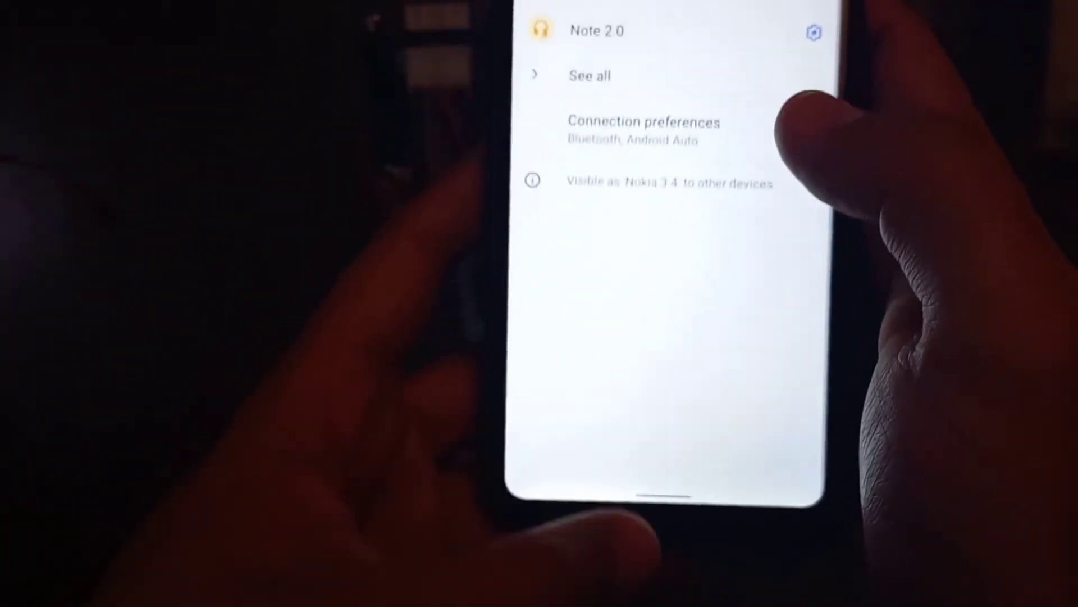
pyautogui.scroll(-3)
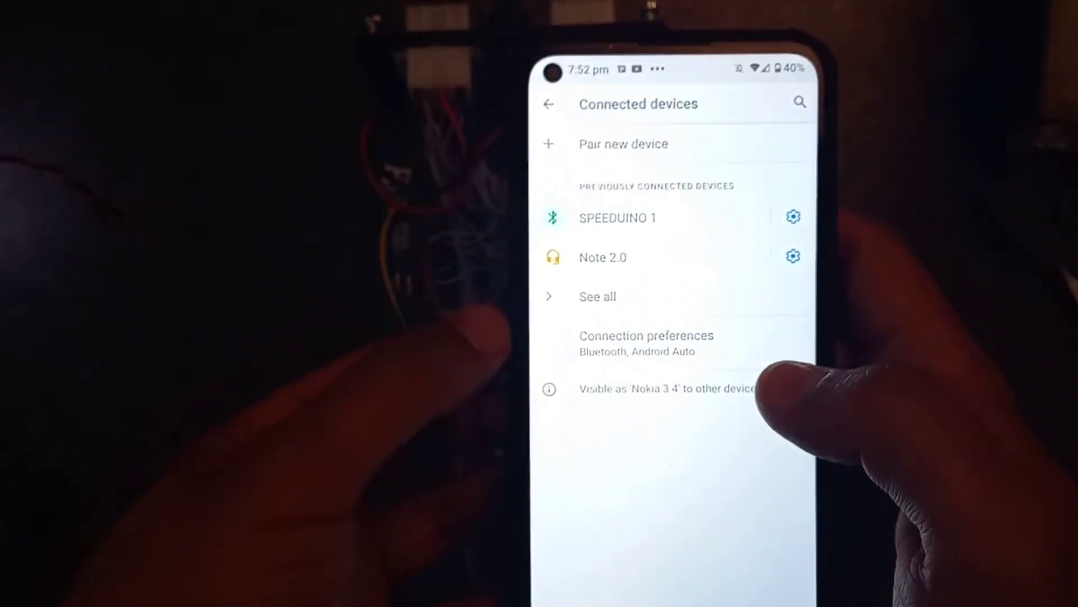